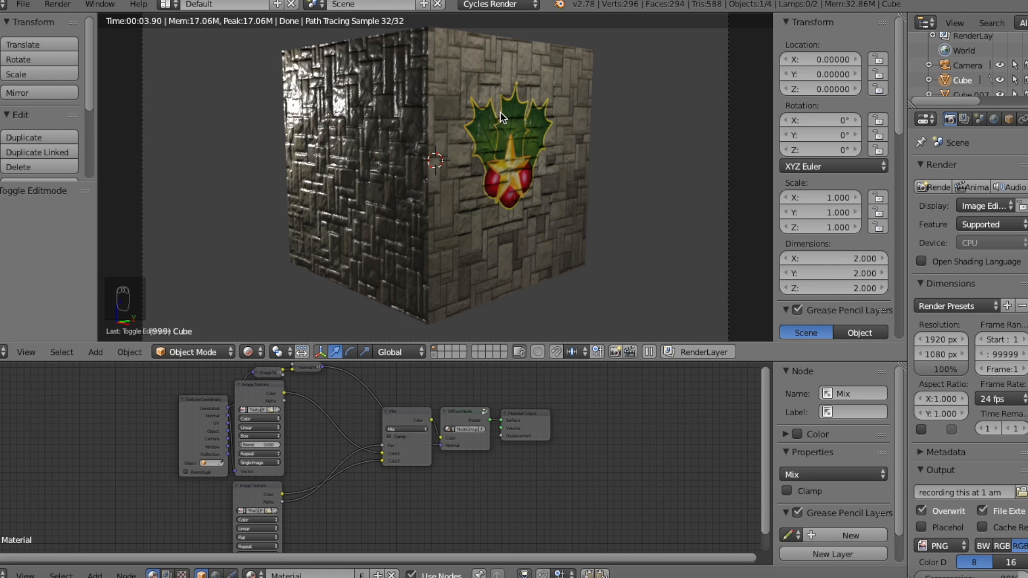
{"action": "mouse_move", "coordinate": [504, 125]}
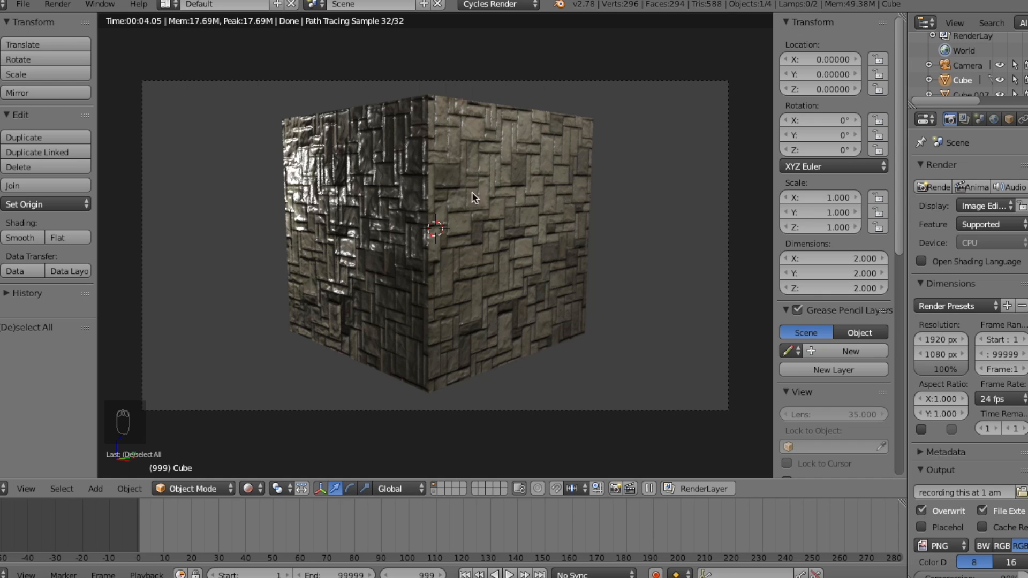
{"action": "mouse_move", "coordinate": [387, 371]}
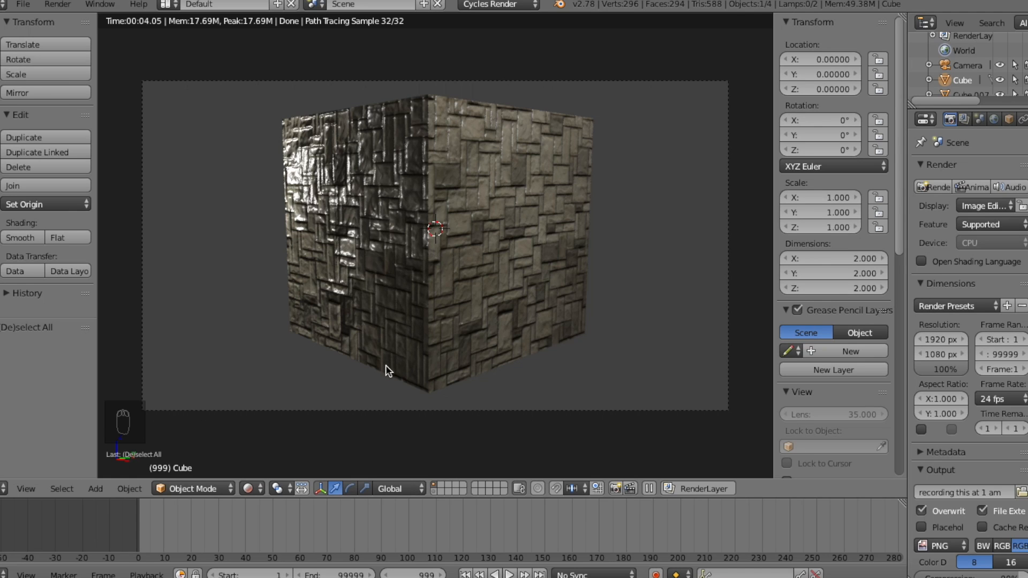
{"action": "mouse_move", "coordinate": [274, 410]}
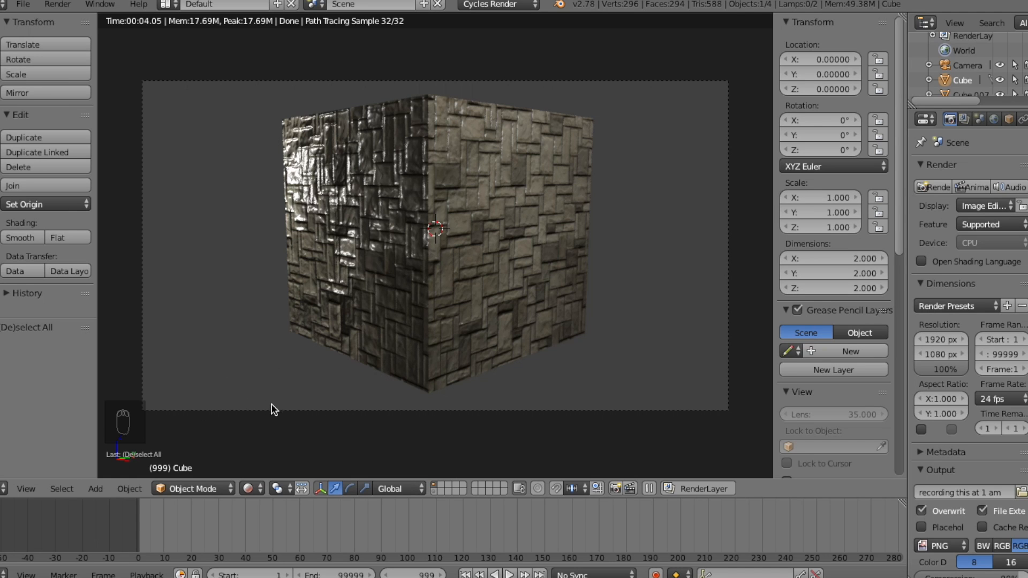
{"action": "mouse_move", "coordinate": [457, 132]}
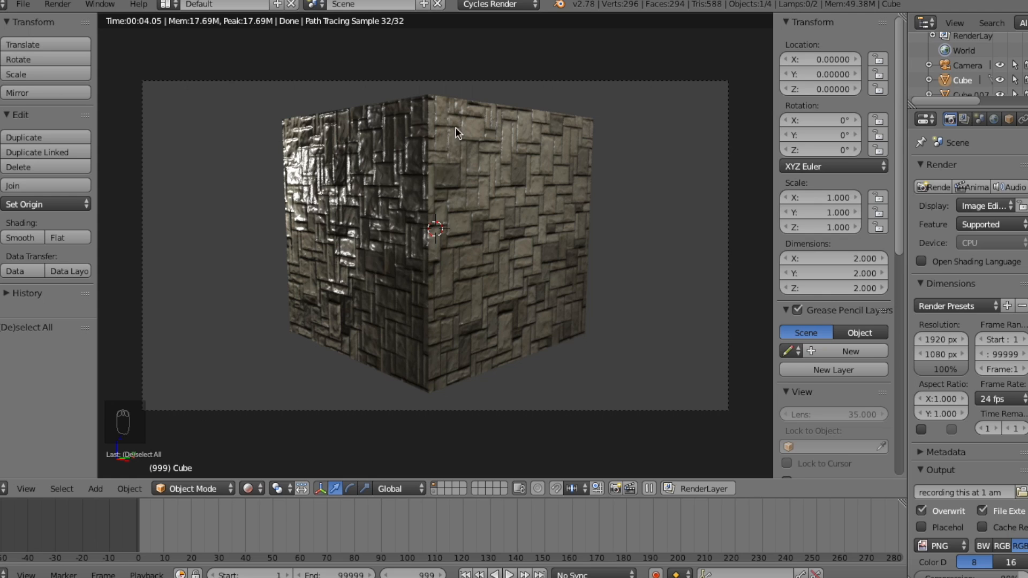
{"action": "mouse_move", "coordinate": [458, 126]}
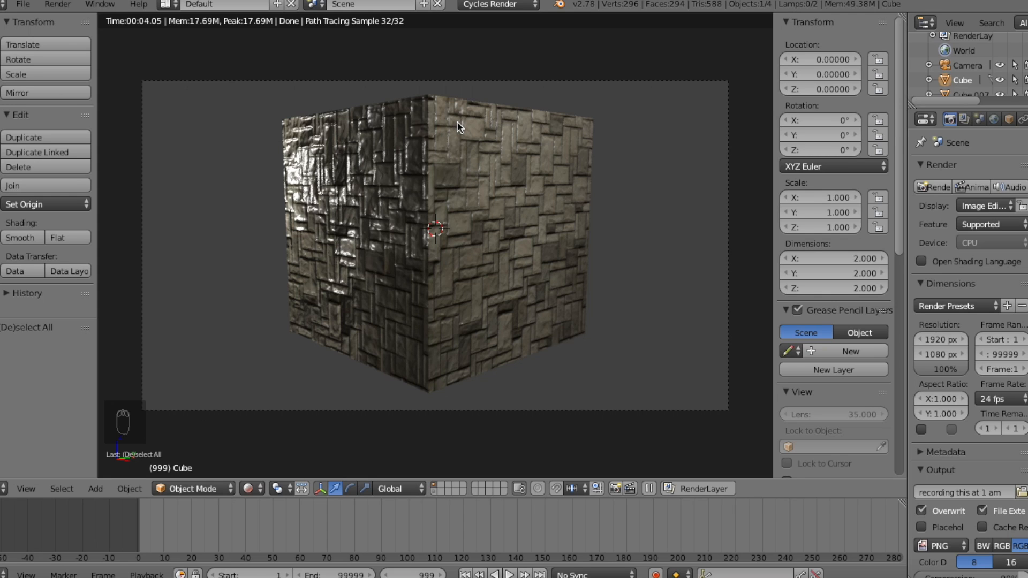
{"action": "mouse_move", "coordinate": [455, 155]}
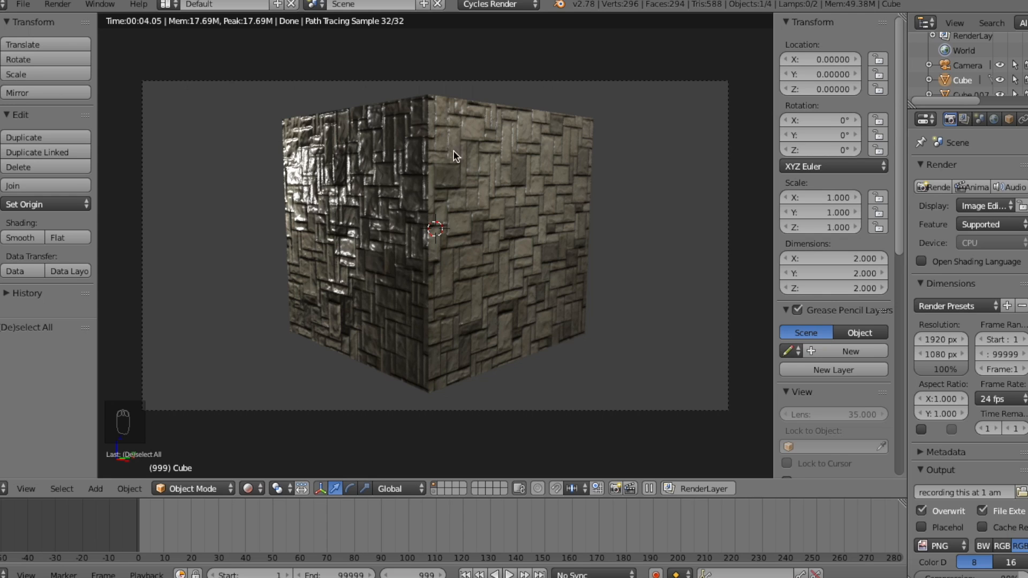
{"action": "mouse_move", "coordinate": [569, 226]}
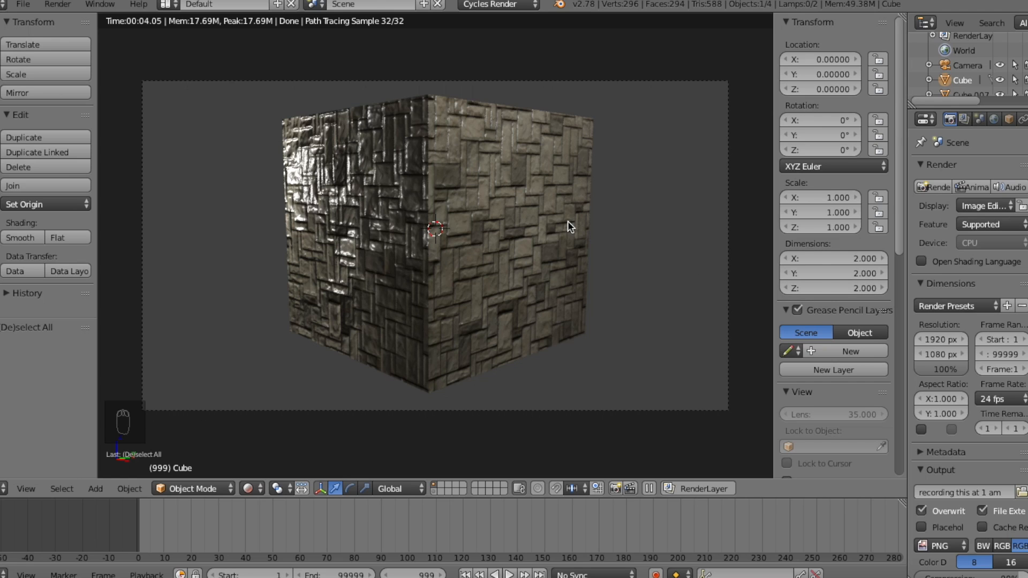
{"action": "mouse_move", "coordinate": [521, 217]}
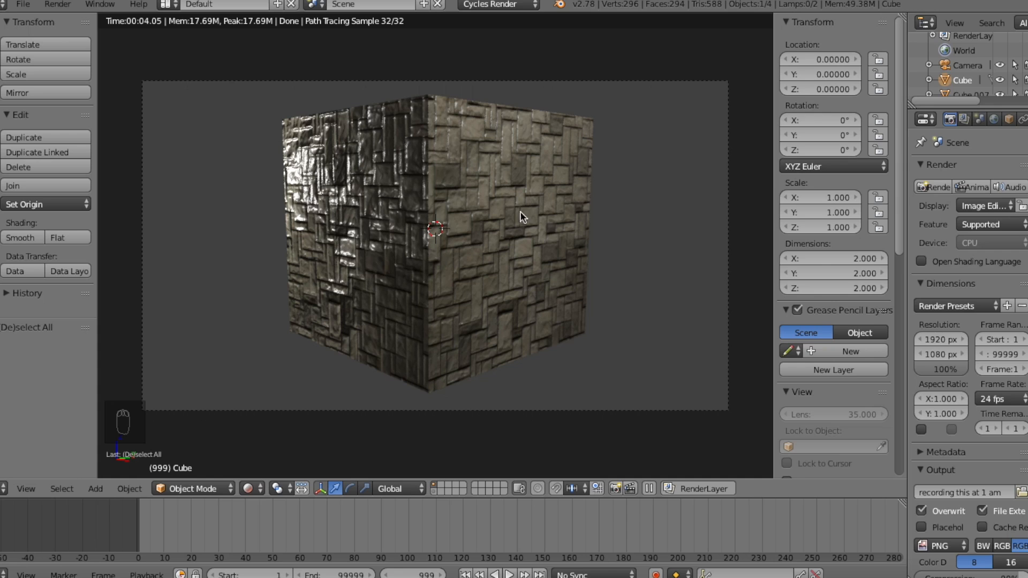
{"action": "mouse_move", "coordinate": [461, 205]}
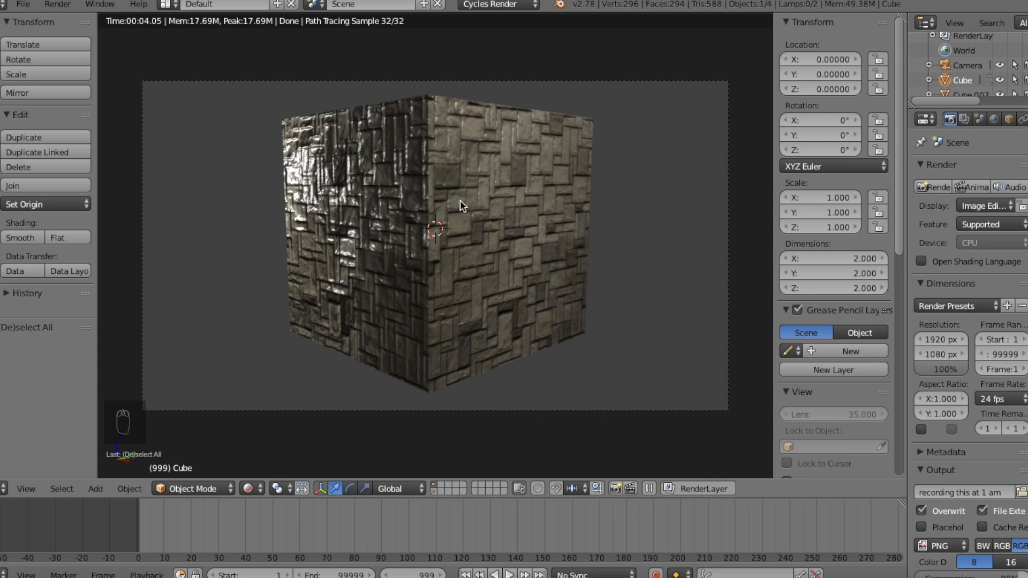
{"action": "mouse_move", "coordinate": [422, 499]}
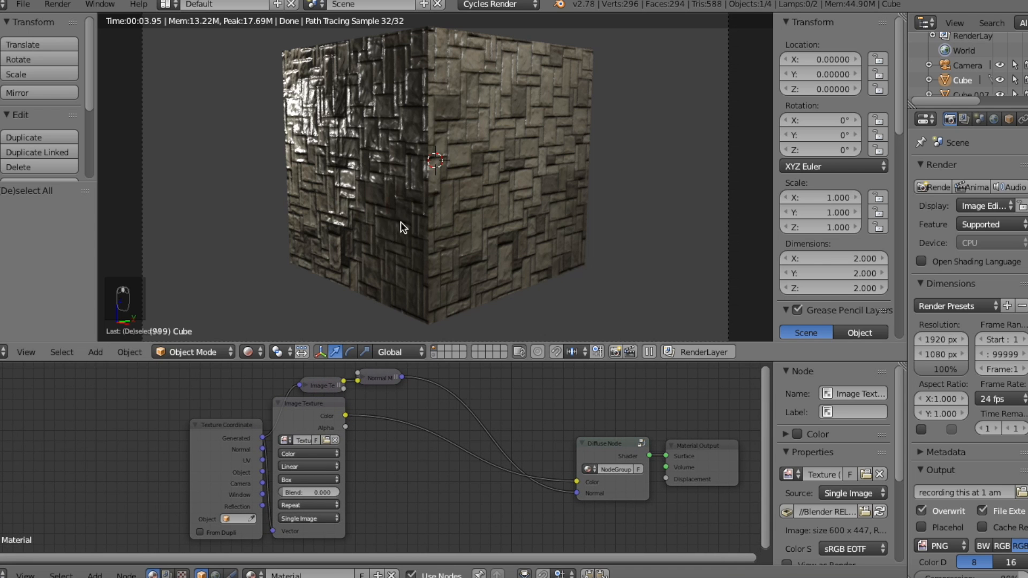
{"action": "mouse_move", "coordinate": [518, 478]}
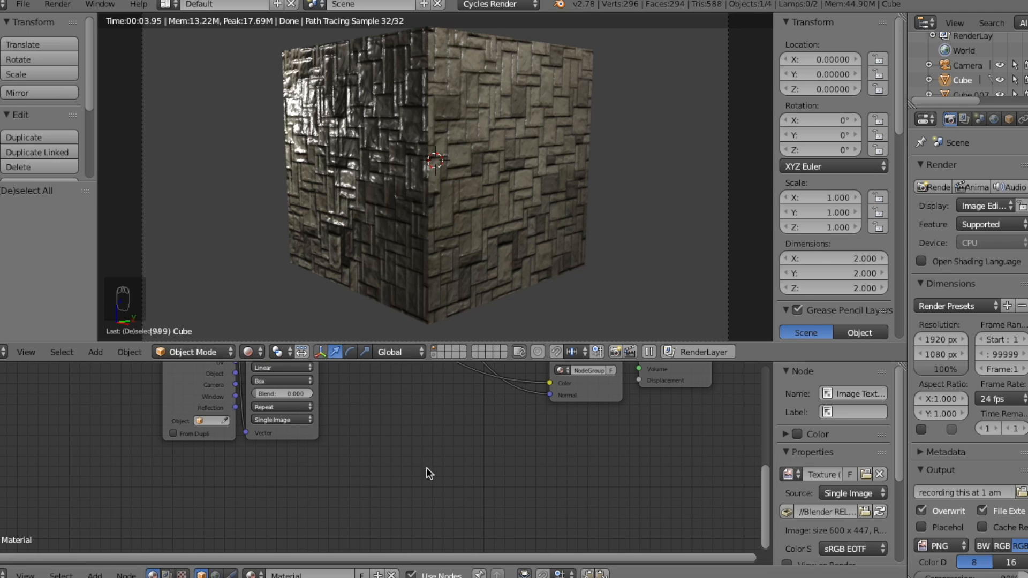
{"action": "mouse_move", "coordinate": [490, 120]}
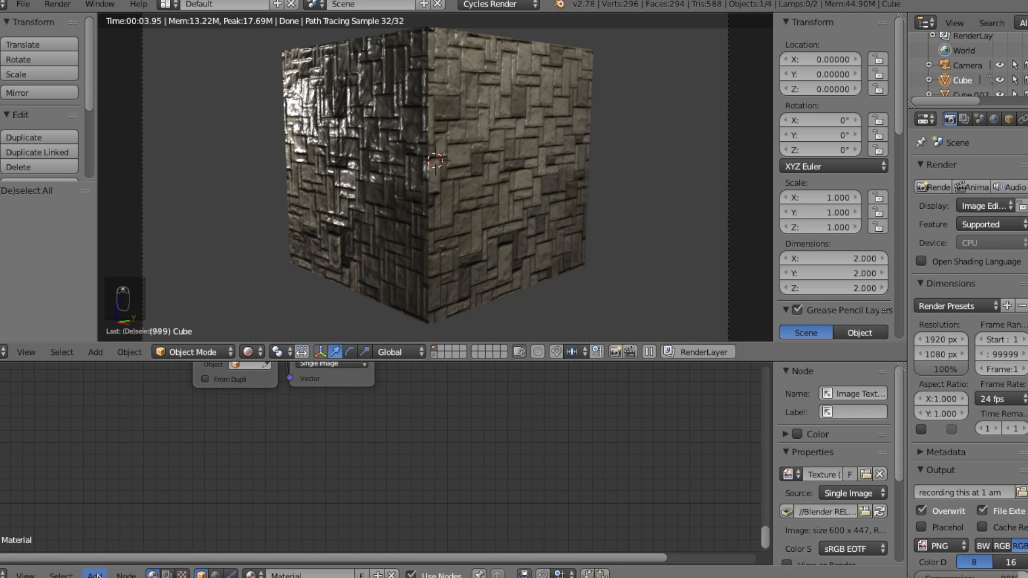
{"action": "mouse_move", "coordinate": [290, 524]}
{"action": "type", "text": "ima"}
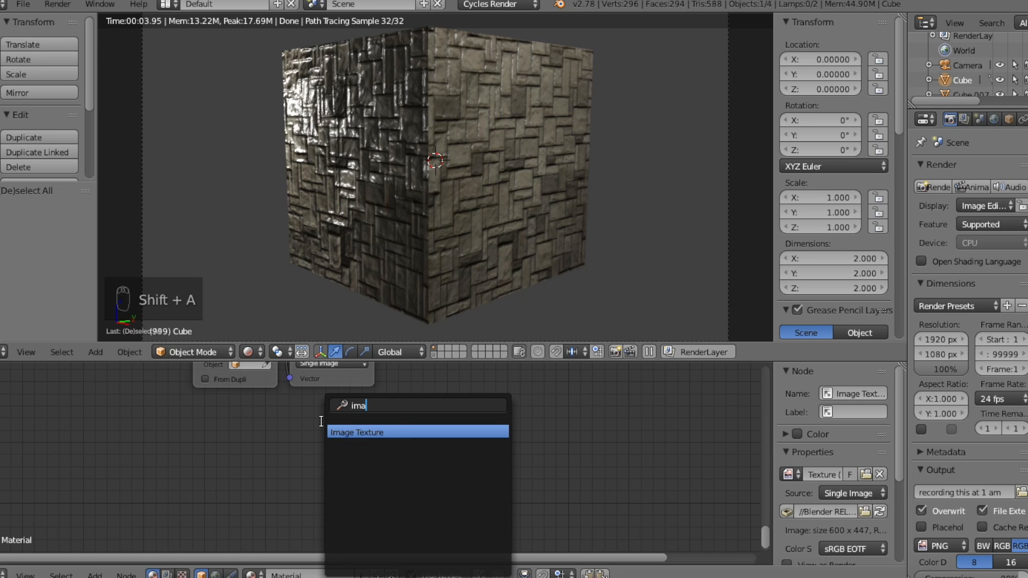
Place an empty Image Texture node below the existing material nodes
{"action": "left_click", "coordinate": [417, 432]}
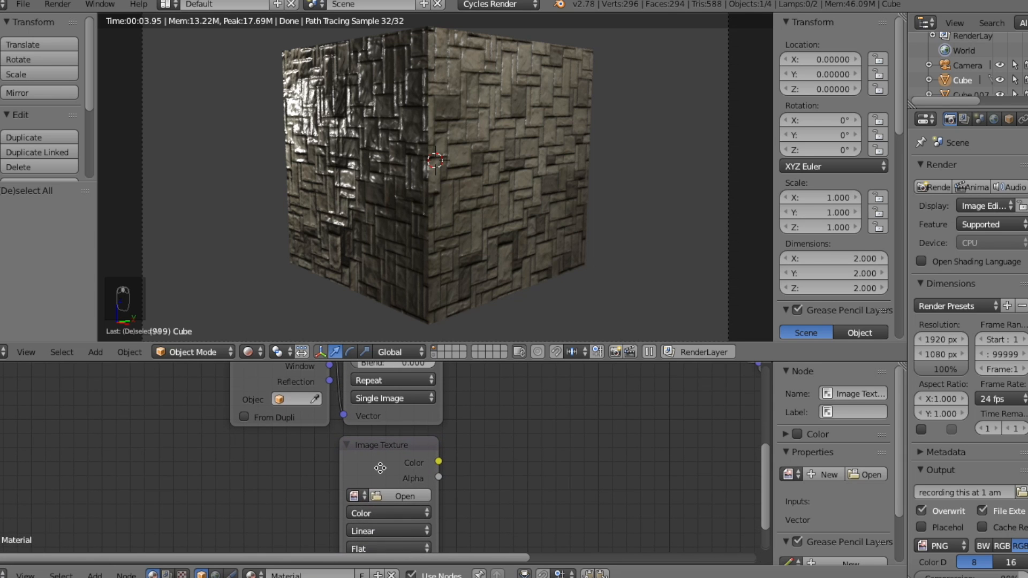
{"action": "mouse_move", "coordinate": [386, 151]}
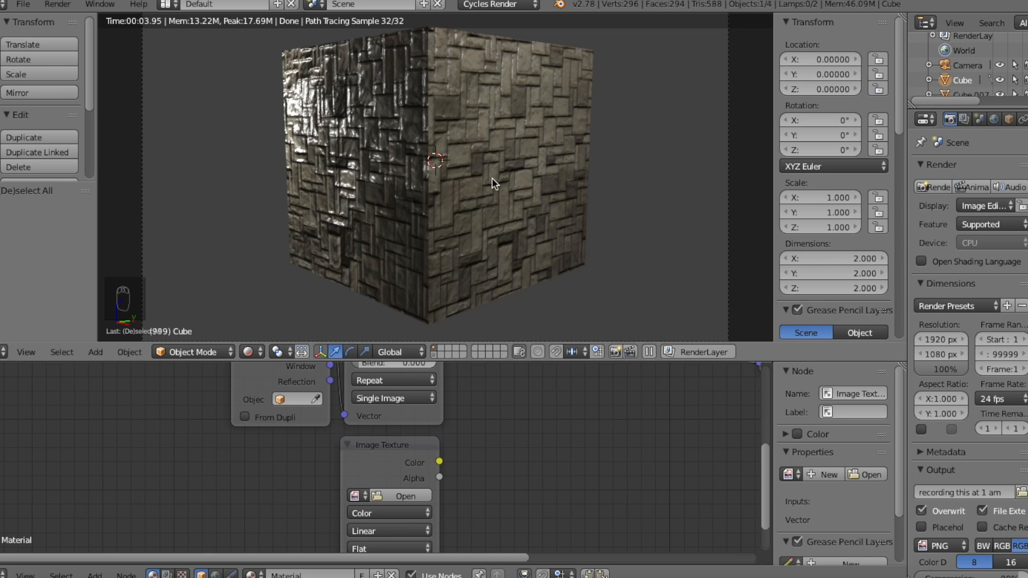
{"action": "mouse_move", "coordinate": [415, 304]}
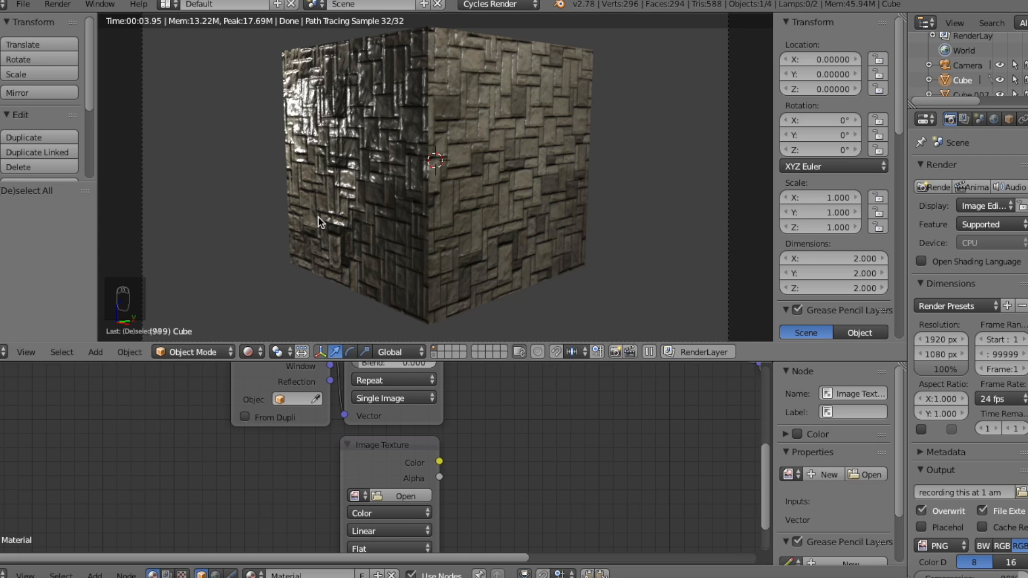
{"action": "mouse_move", "coordinate": [424, 32]}
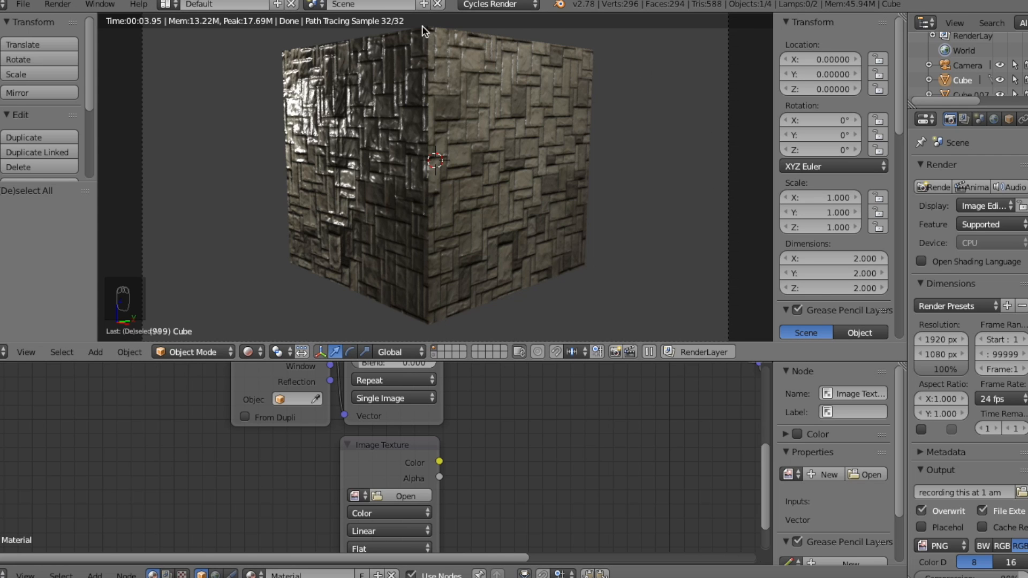
{"action": "mouse_move", "coordinate": [457, 332]}
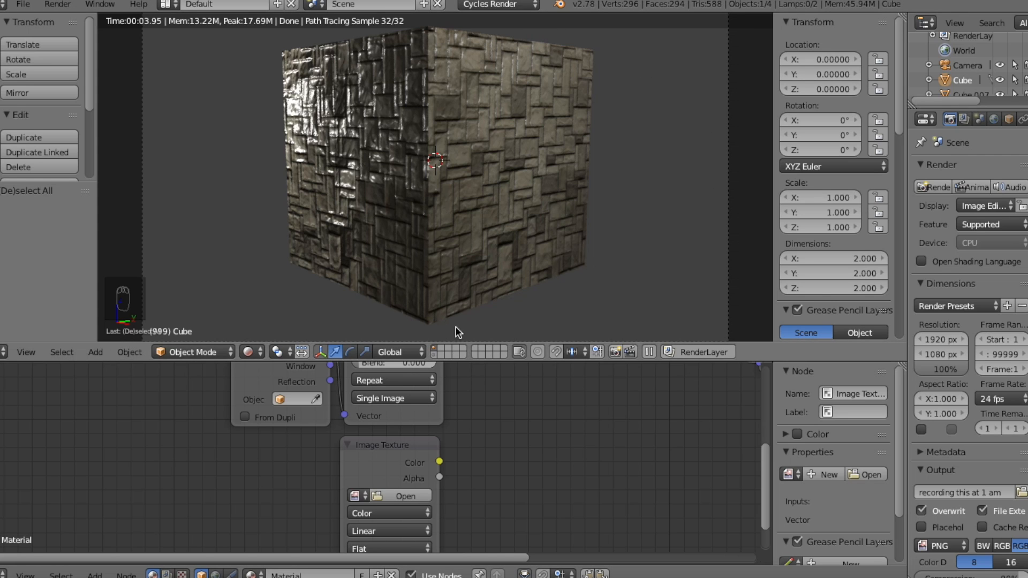
{"action": "mouse_move", "coordinate": [467, 91]}
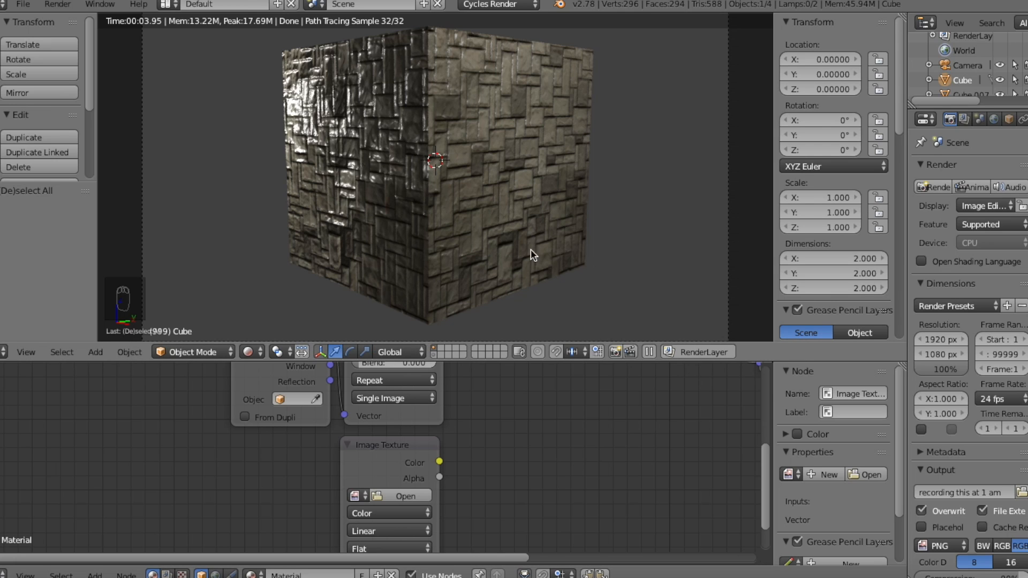
{"action": "mouse_move", "coordinate": [316, 443]}
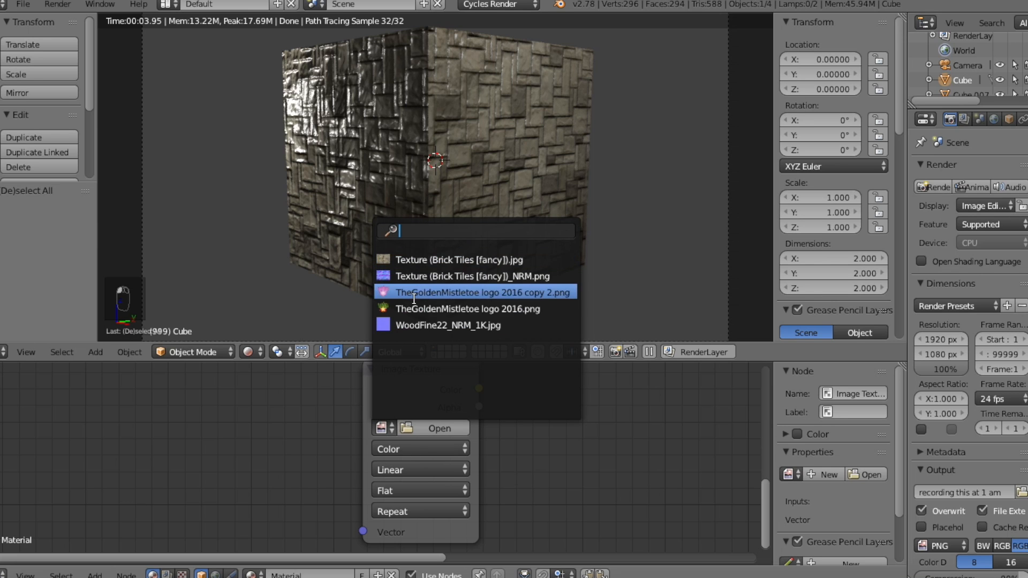
Load the mistletoe logo PNG into the Image Texture node and add a MixRGB node
{"action": "left_click", "coordinate": [481, 292]}
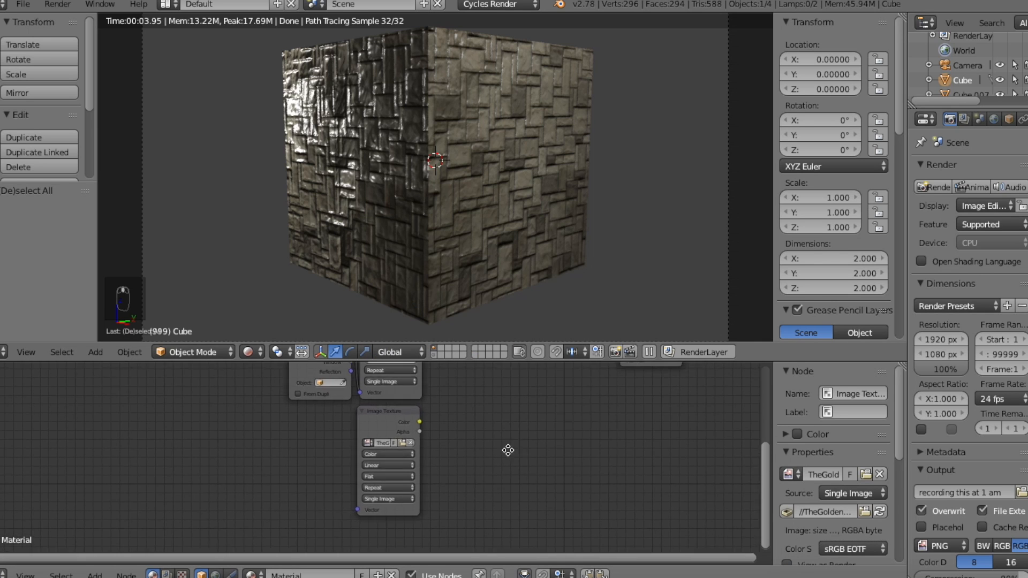
{"action": "key", "text": "shift+a"}
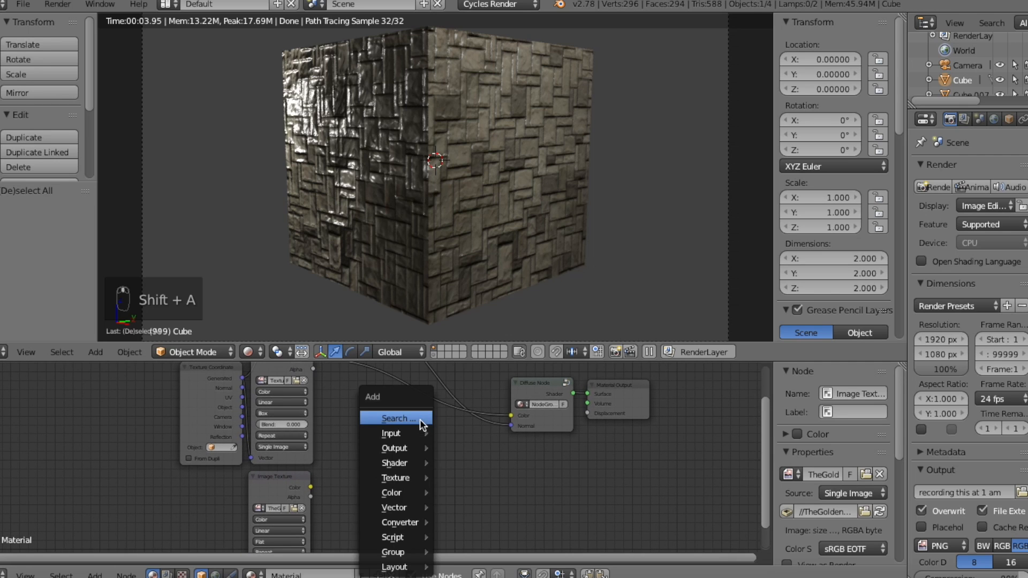
{"action": "type", "text": "mi"}
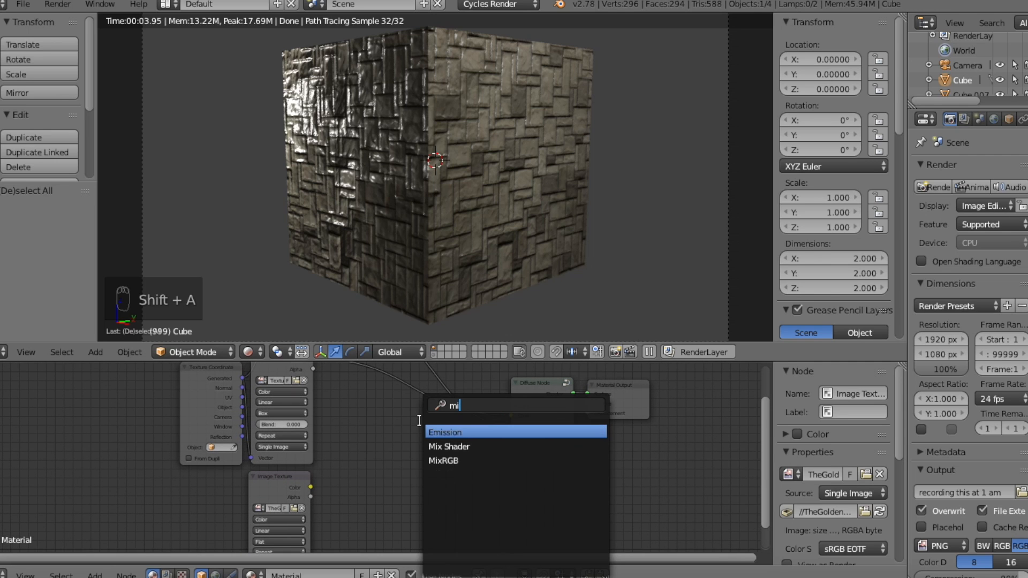
{"action": "mouse_move", "coordinate": [461, 459]}
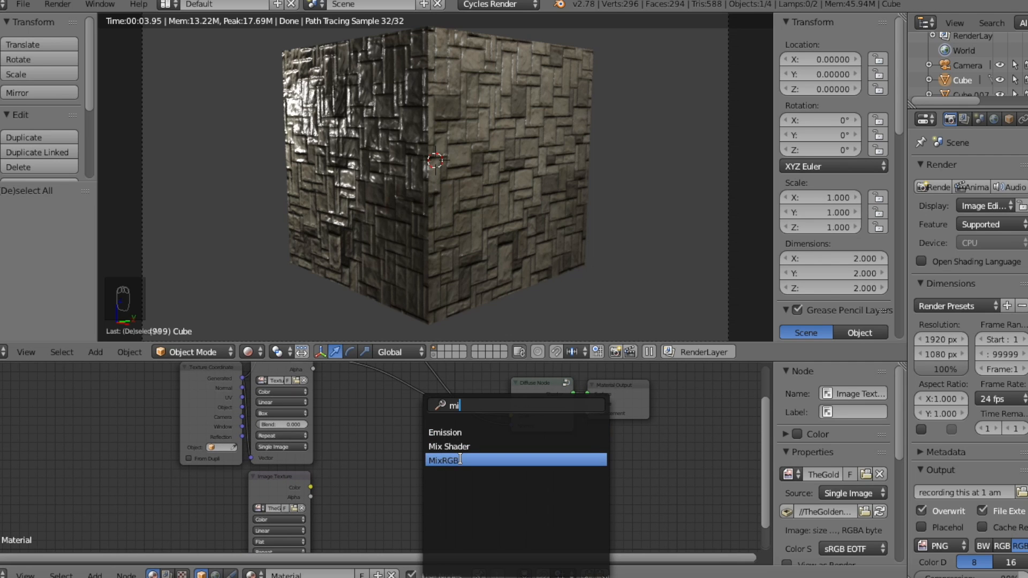
{"action": "left_click", "coordinate": [461, 459]}
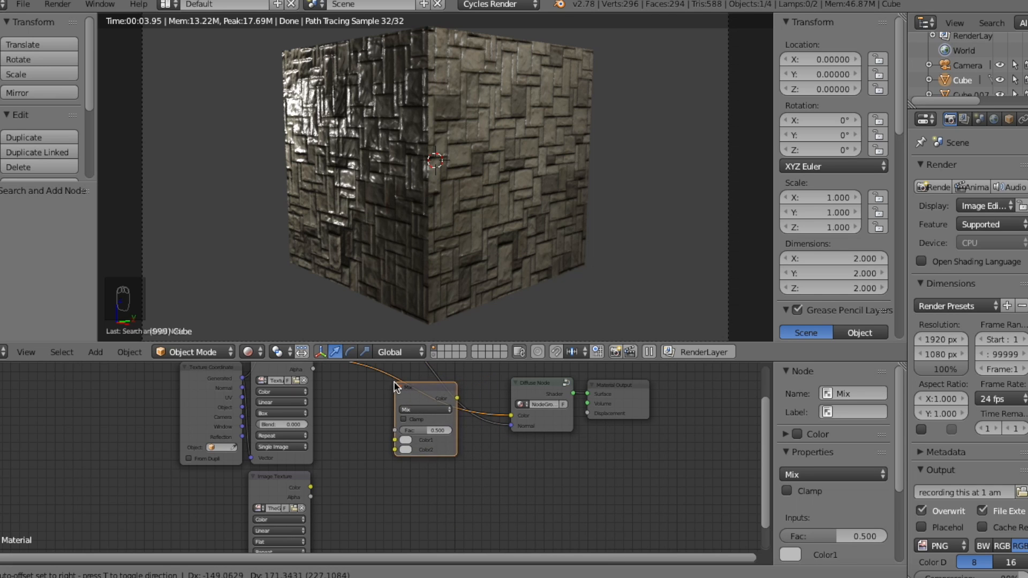
Insert the Mix node into the Diffuse link and connect the logo image's colour to it
{"action": "left_click_drag", "start_coordinate": [423, 408], "coordinate": [396, 402]}
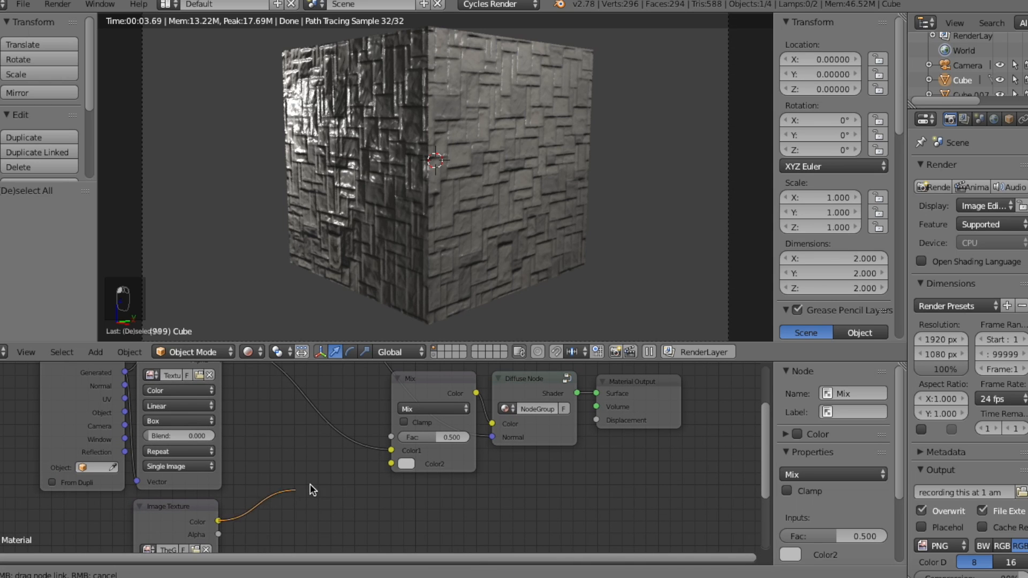
{"action": "left_click_drag", "start_coordinate": [312, 491], "coordinate": [402, 465]}
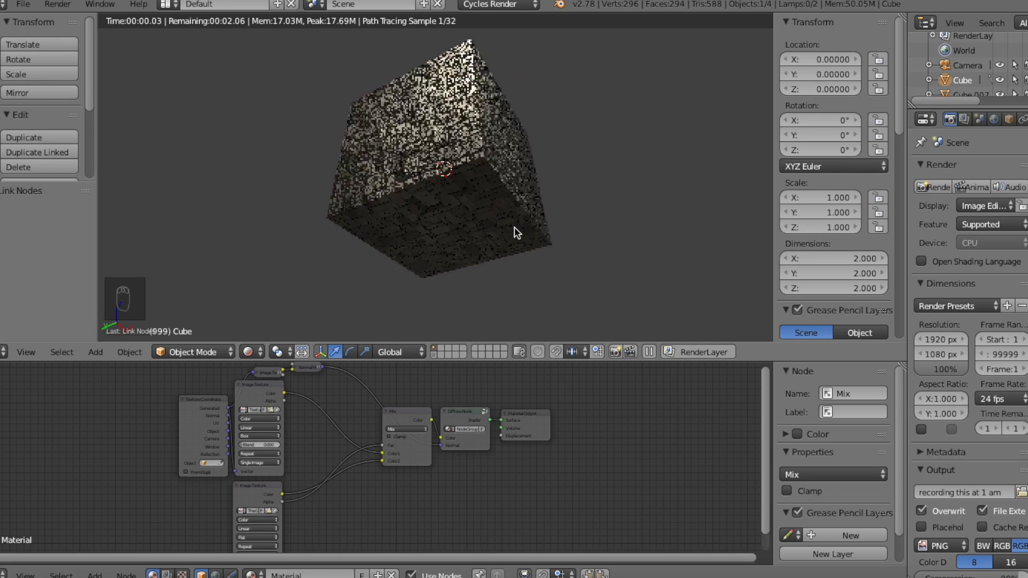
{"action": "mouse_move", "coordinate": [72, 406]}
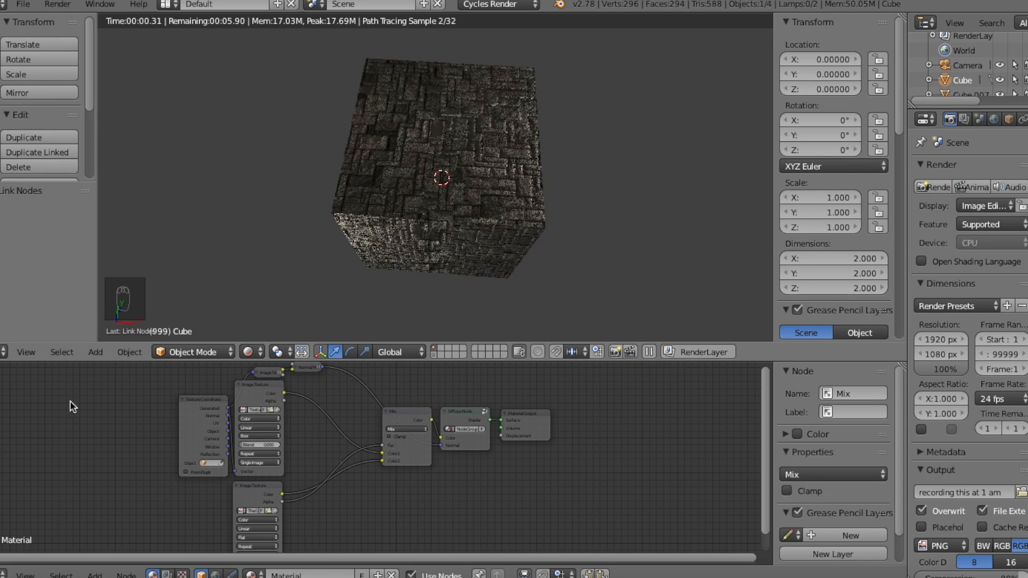
Switch the viewport to the scene camera view via the View menu
{"action": "left_click", "coordinate": [25, 353]}
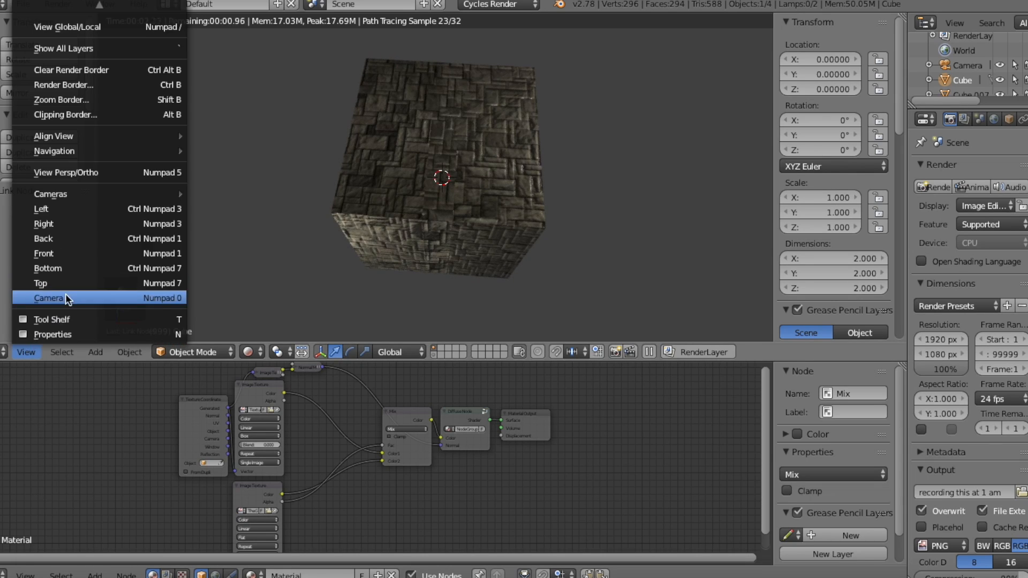
{"action": "left_click", "coordinate": [47, 298]}
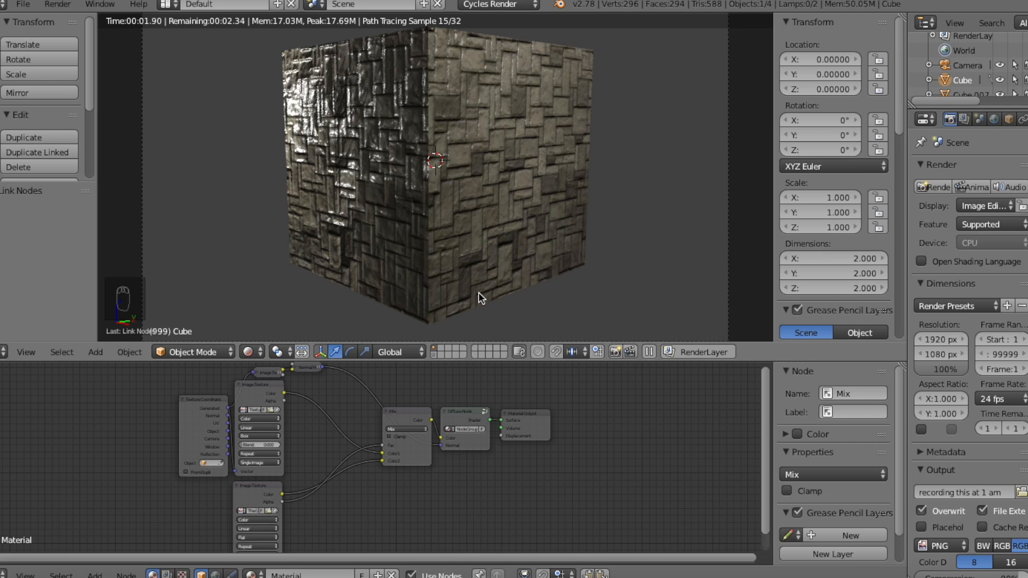
{"action": "mouse_move", "coordinate": [340, 300]}
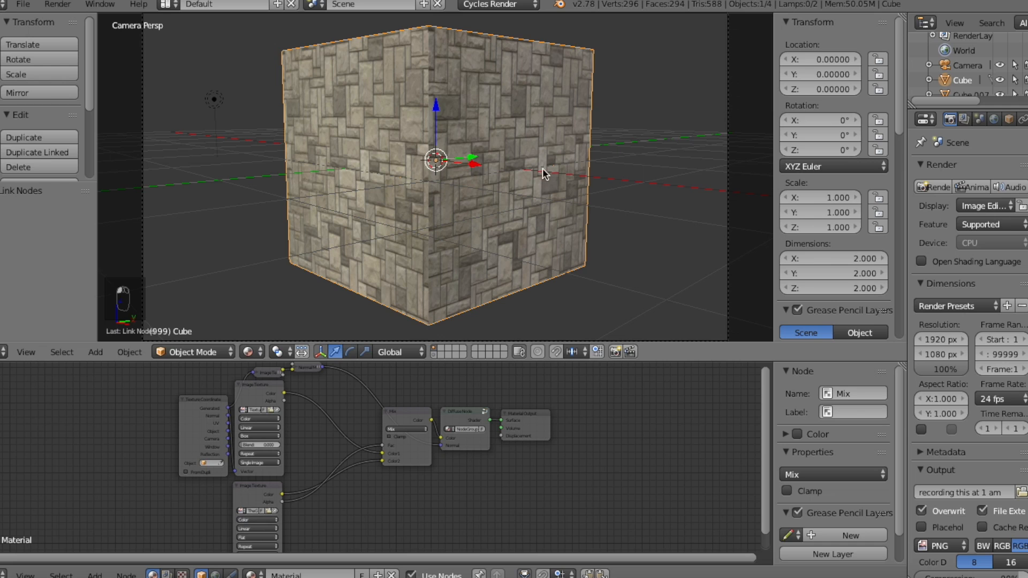
Deselect all, enter Edit Mode, and circle-select a 4x4 face patch on the cube's right side
{"action": "key", "text": "a"}
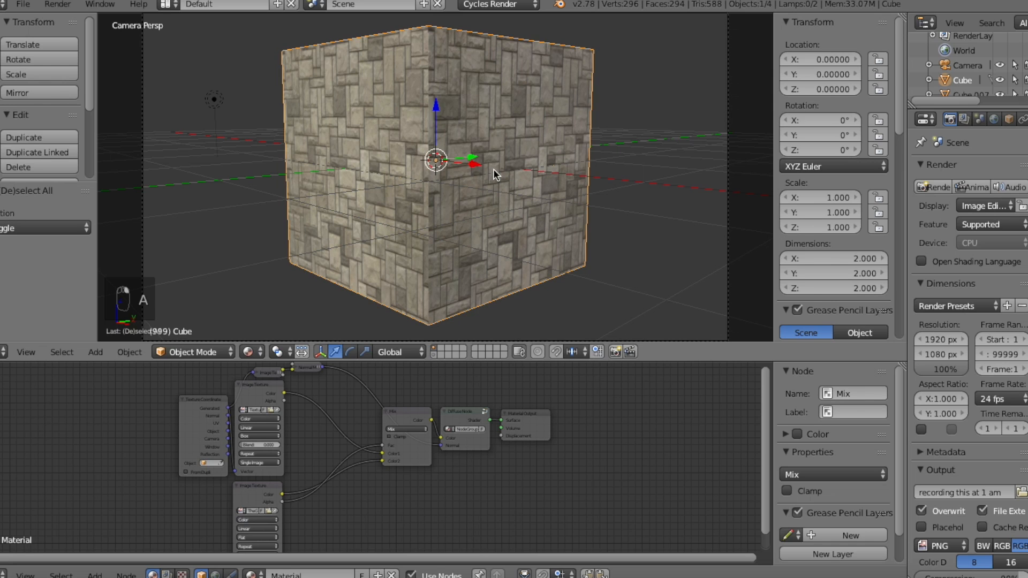
{"action": "key", "text": "Tab"}
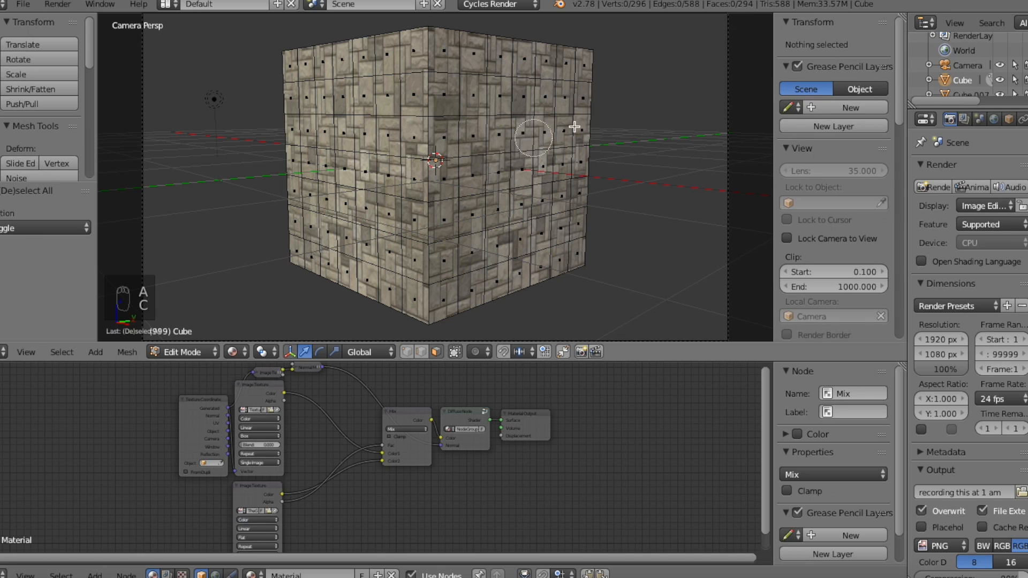
{"action": "mouse_move", "coordinate": [481, 99]}
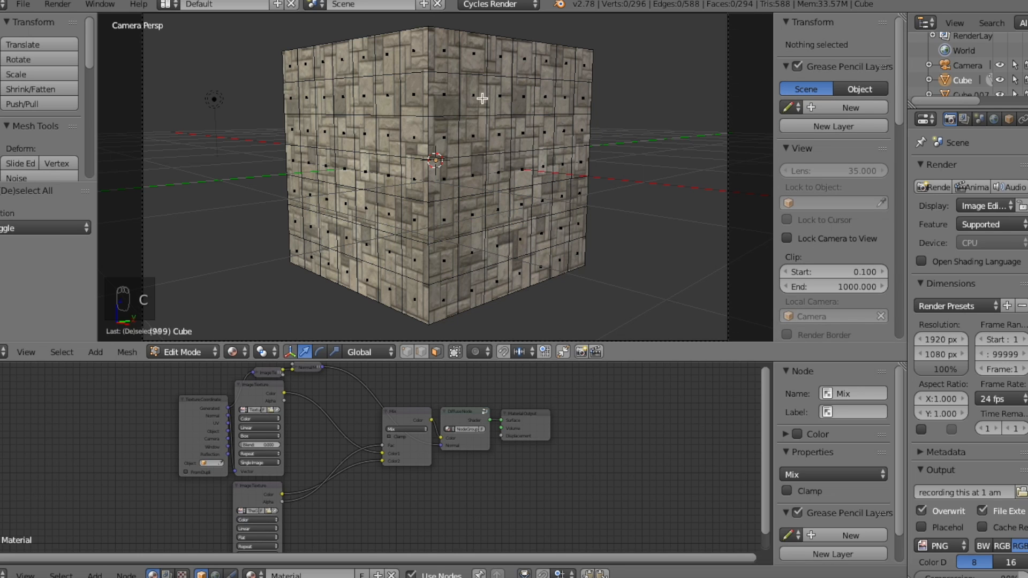
{"action": "mouse_move", "coordinate": [465, 145]}
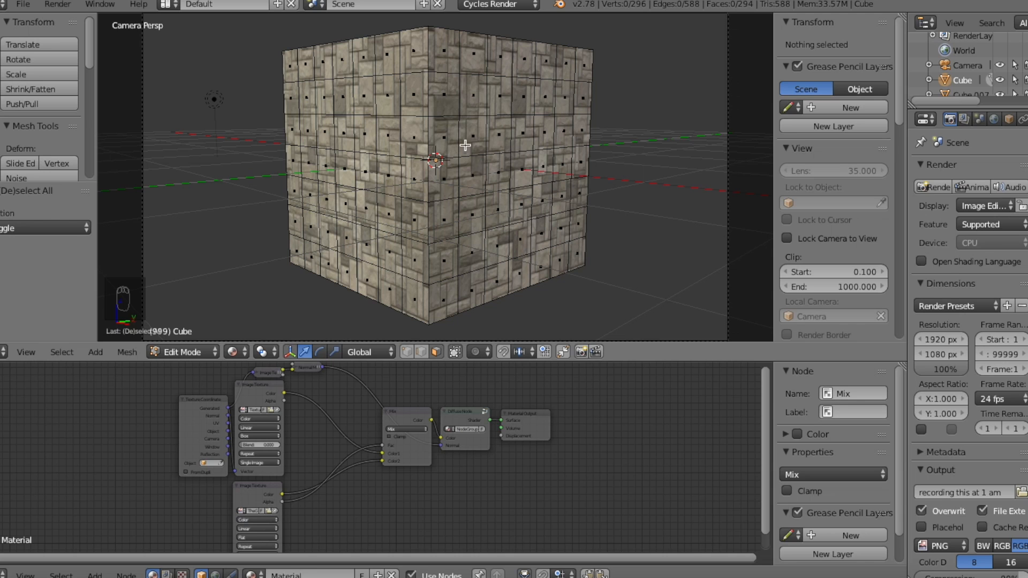
{"action": "mouse_move", "coordinate": [525, 241]}
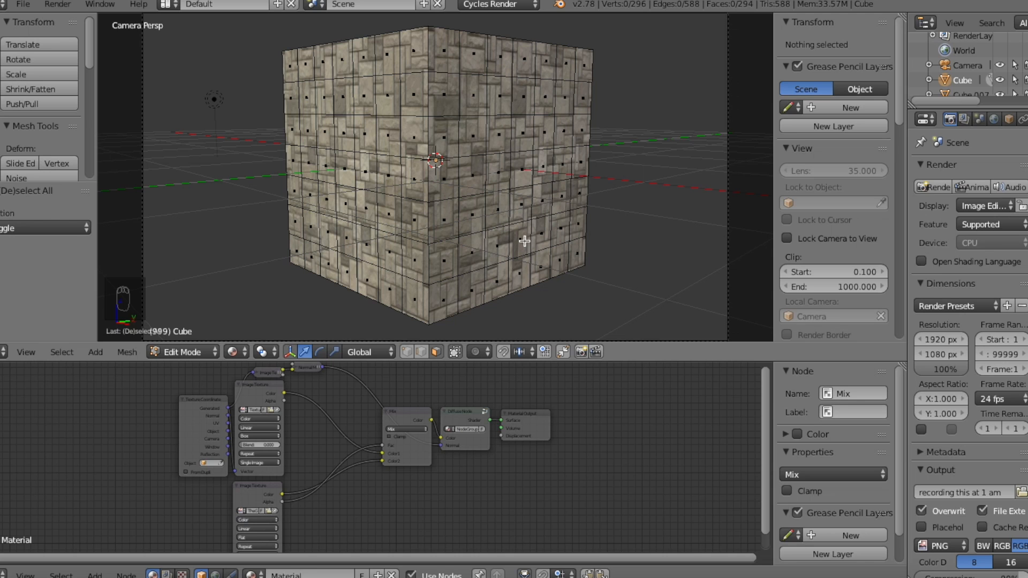
{"action": "key", "text": "c"}
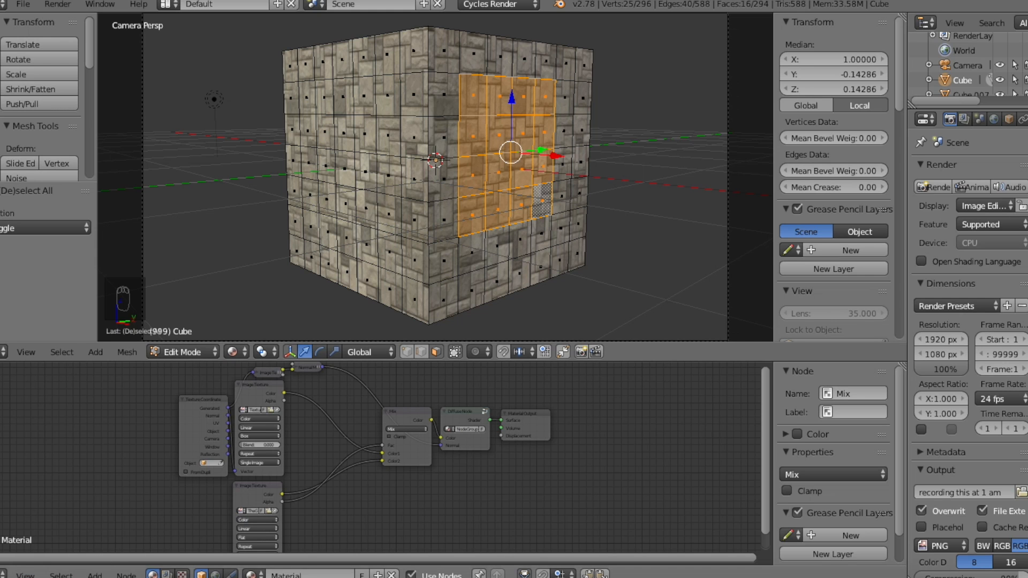
Change the lower Node Editor area to the UV/Image Editor
{"action": "left_click", "coordinate": [6, 352]}
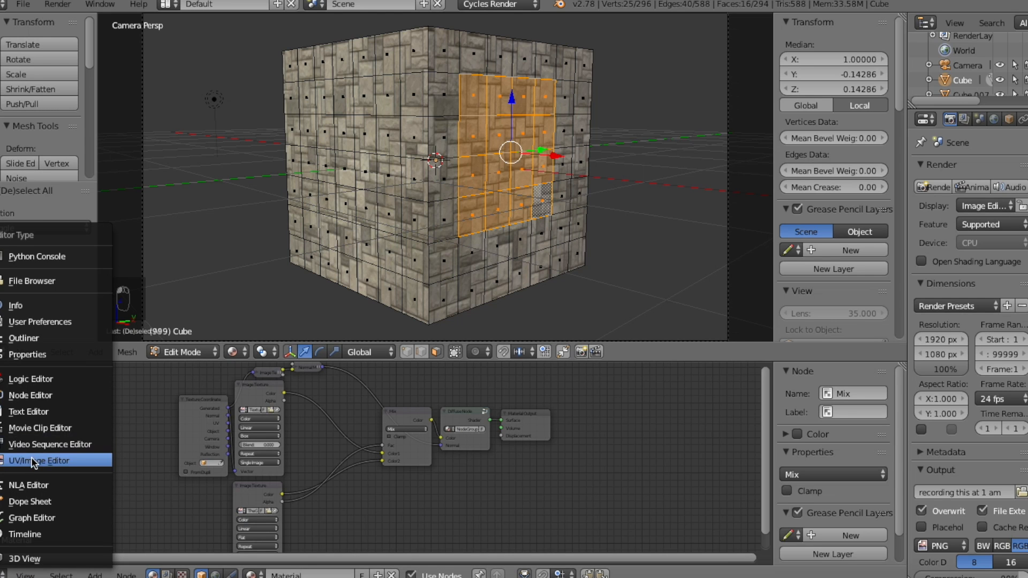
{"action": "left_click", "coordinate": [39, 461]}
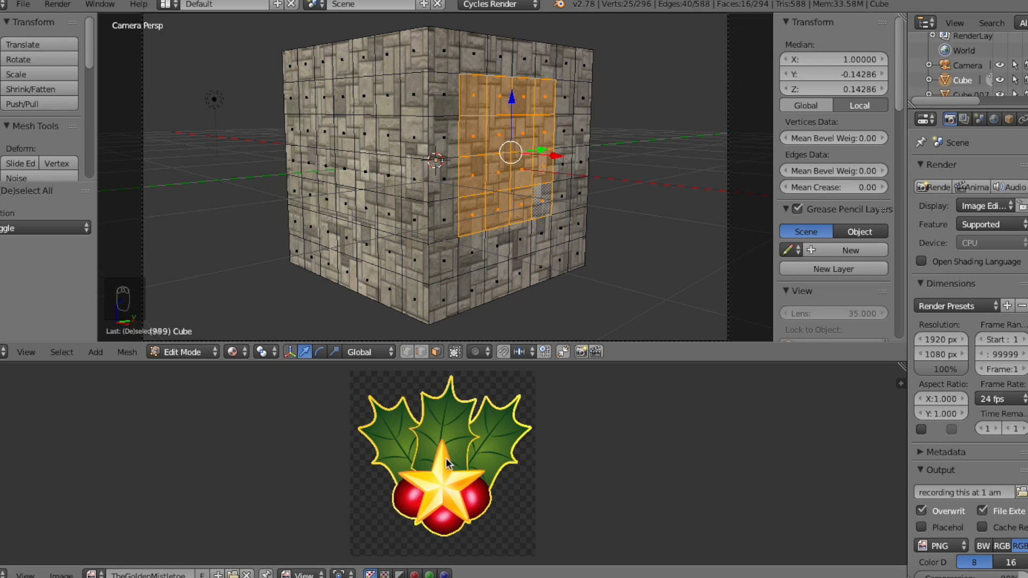
{"action": "mouse_move", "coordinate": [443, 458]}
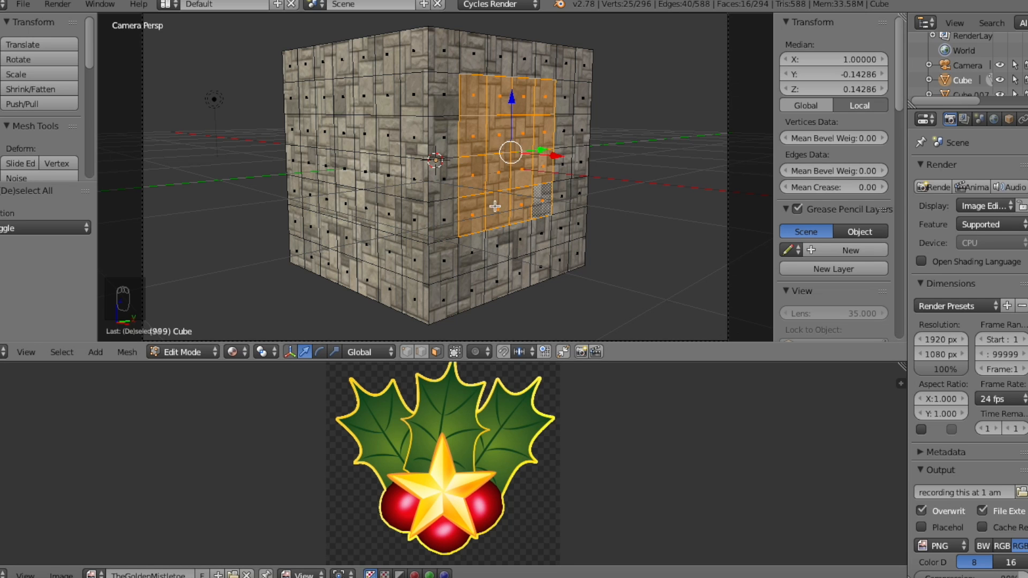
Unwrap the selected sixteen faces from the U menu onto the holly-and-star image
{"action": "key", "text": "u"}
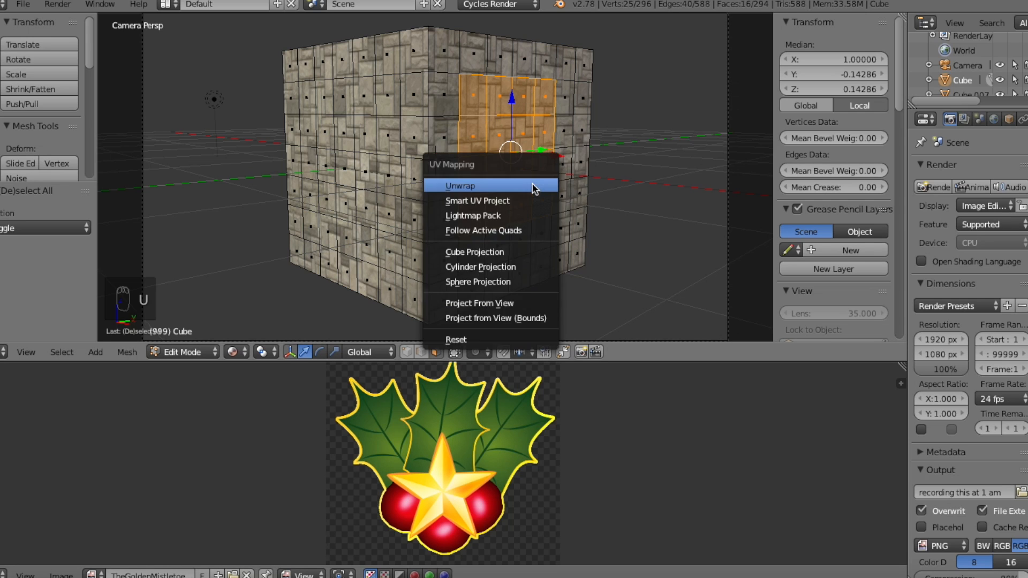
{"action": "mouse_move", "coordinate": [476, 186]}
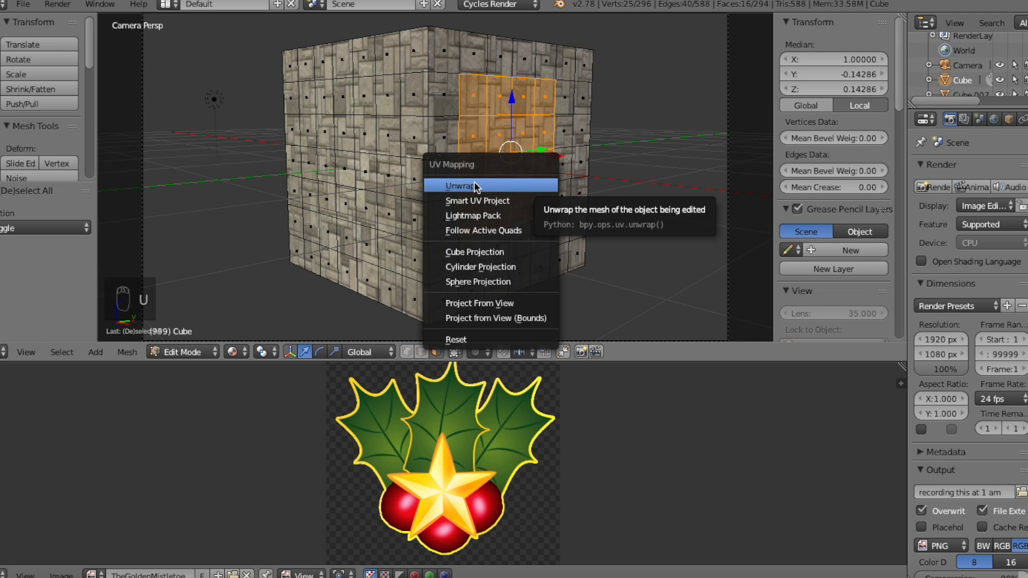
{"action": "left_click", "coordinate": [462, 186]}
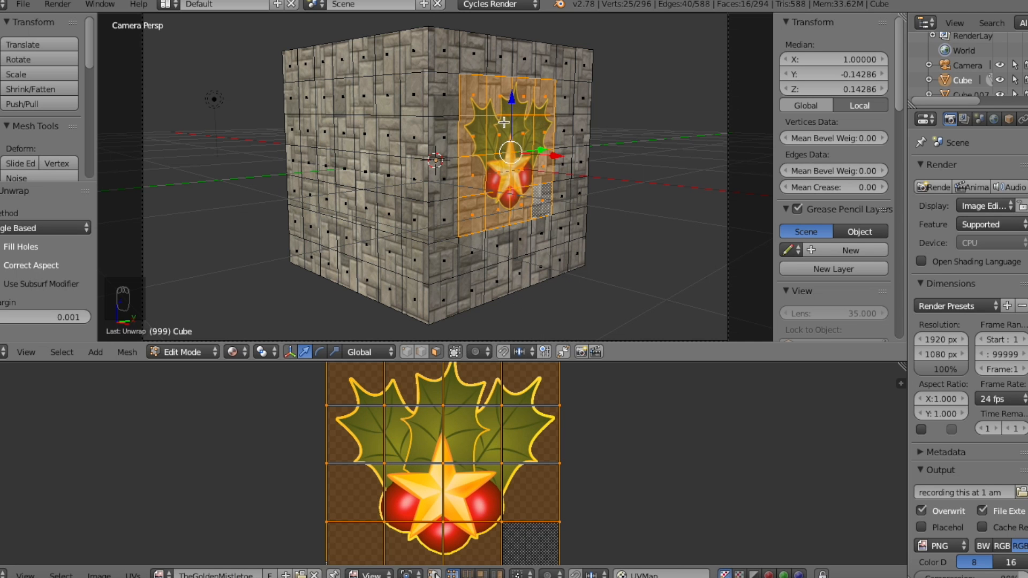
{"action": "mouse_move", "coordinate": [544, 84]}
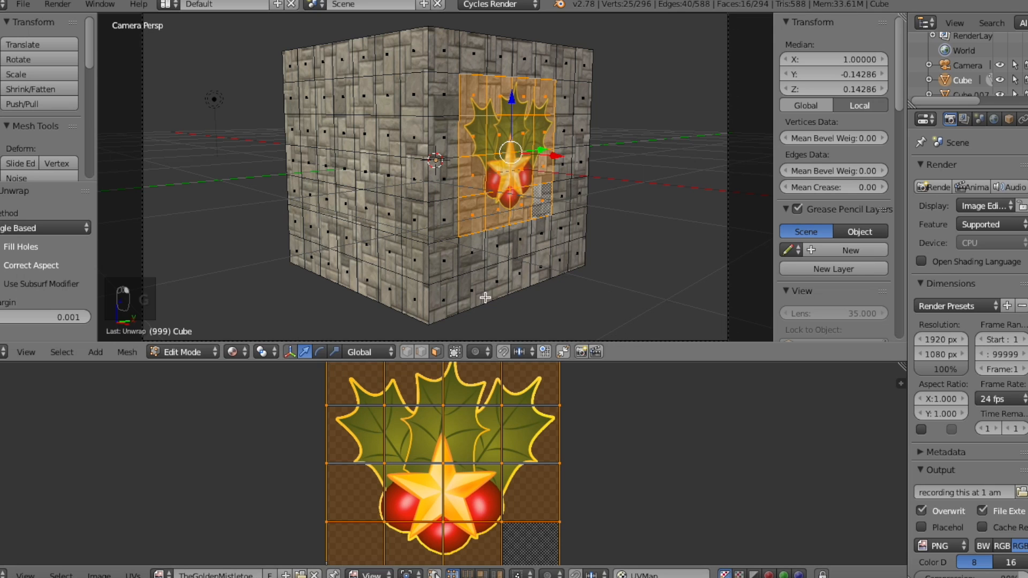
{"action": "mouse_move", "coordinate": [571, 258]}
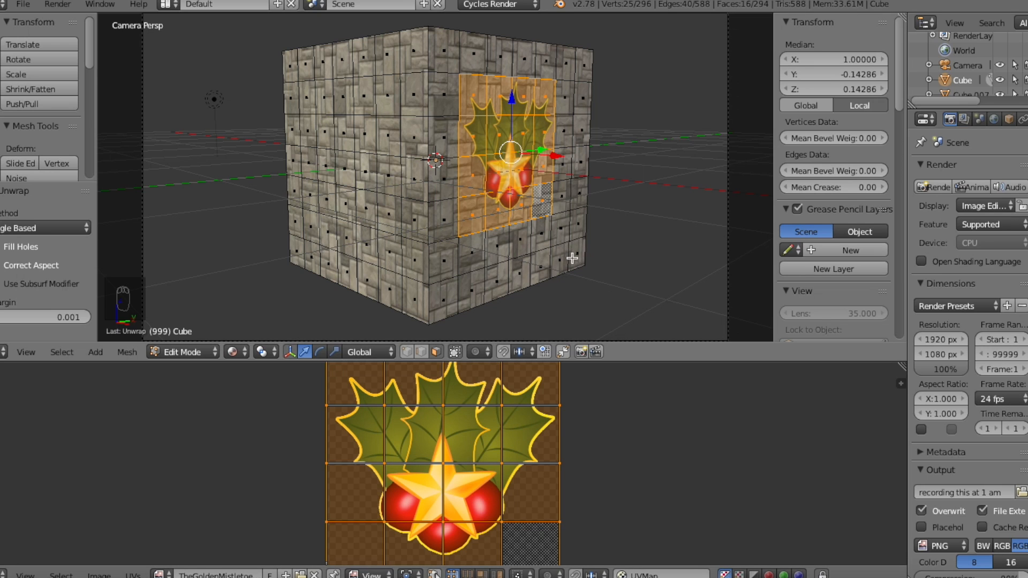
{"action": "mouse_move", "coordinate": [547, 175]}
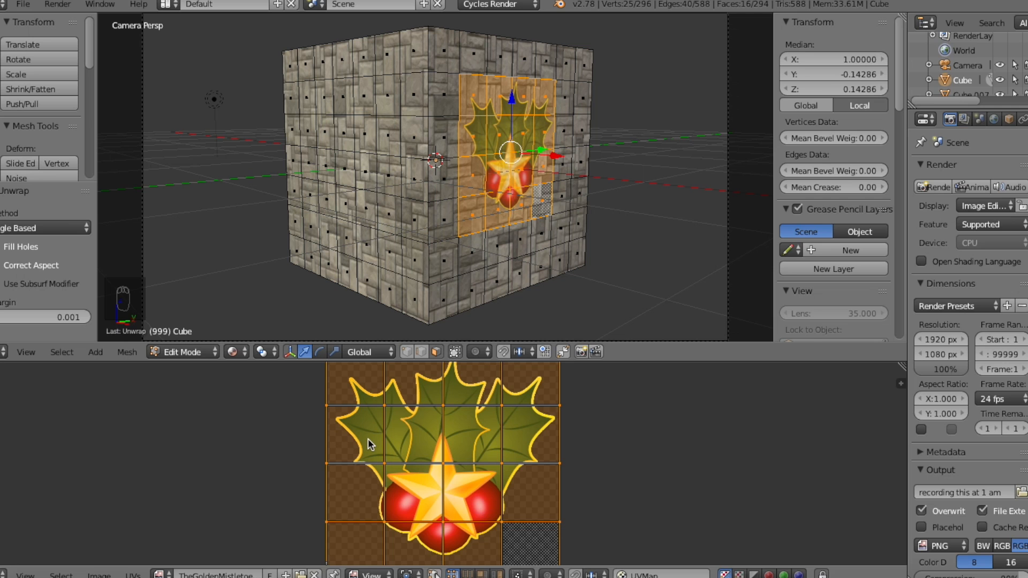
Return to Object Mode and switch the lower area back to the material Node Editor
{"action": "key", "text": "Tab"}
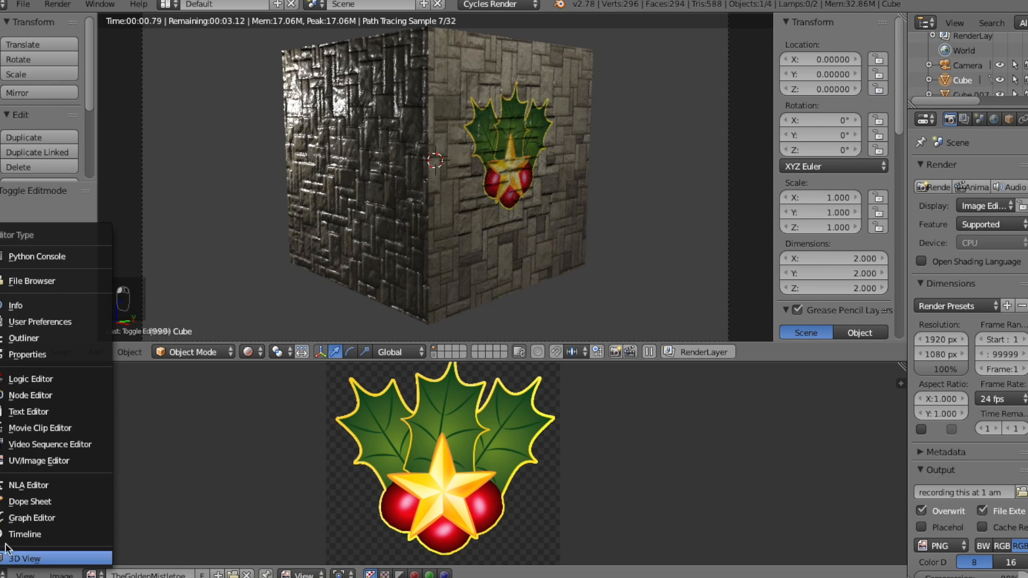
{"action": "left_click", "coordinate": [30, 395]}
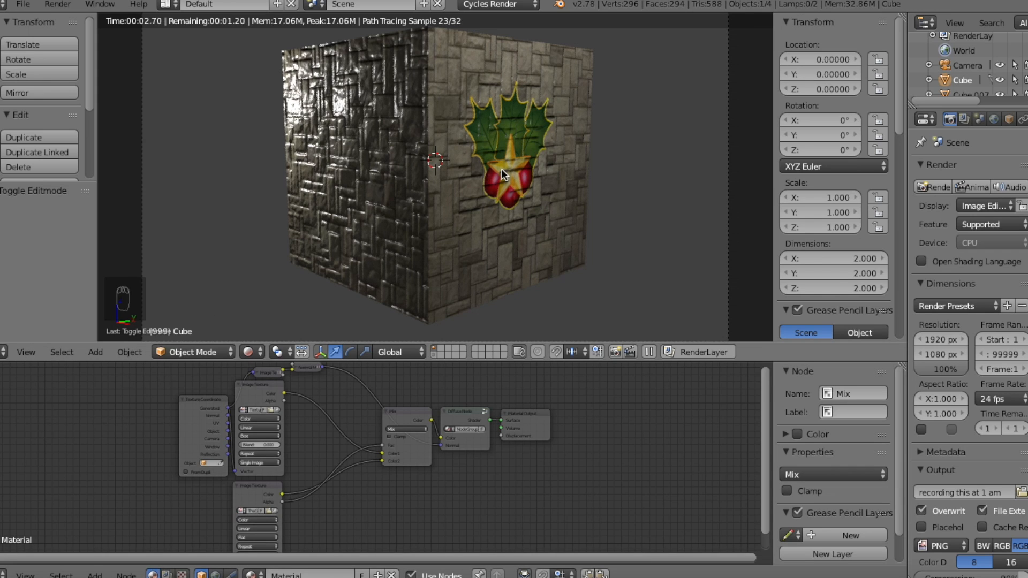
{"action": "mouse_move", "coordinate": [471, 128]}
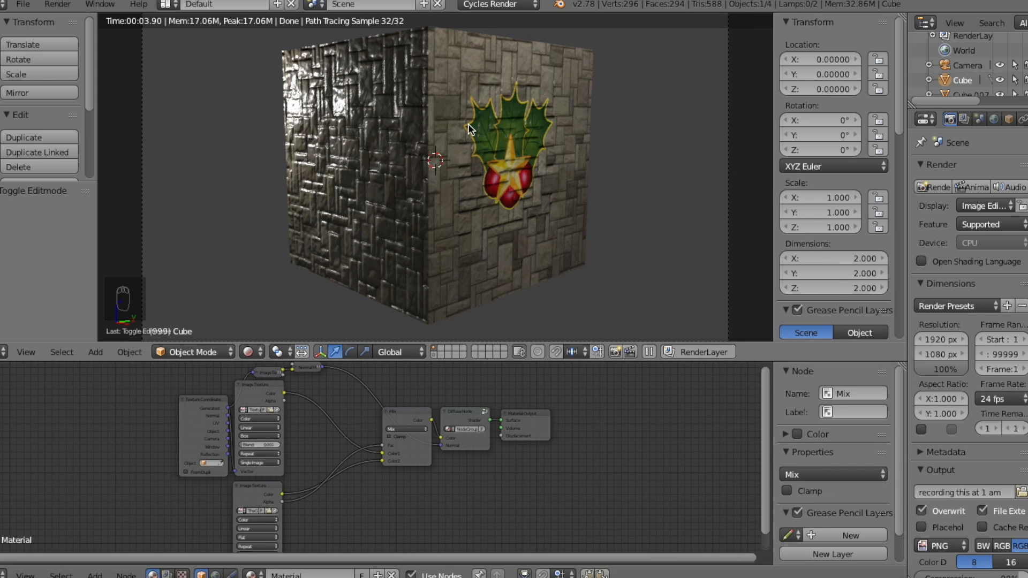
{"action": "mouse_move", "coordinate": [505, 106]}
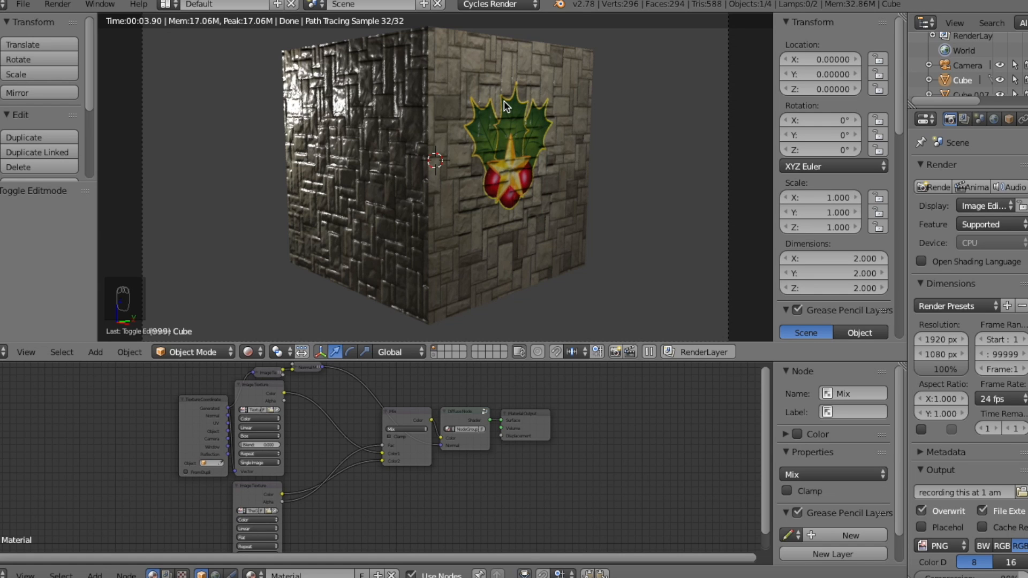
{"action": "mouse_move", "coordinate": [502, 118]}
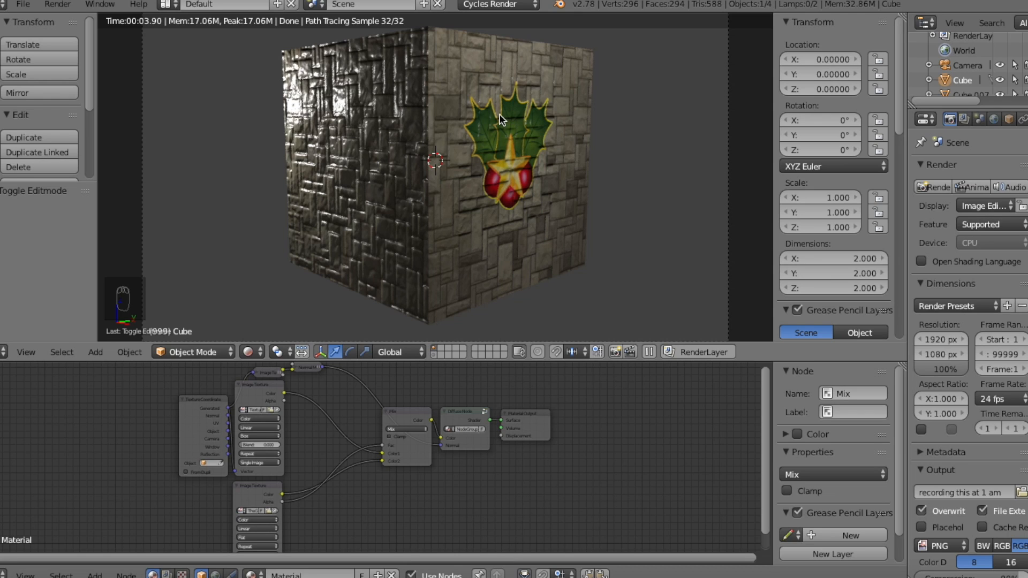
{"action": "mouse_move", "coordinate": [505, 124]}
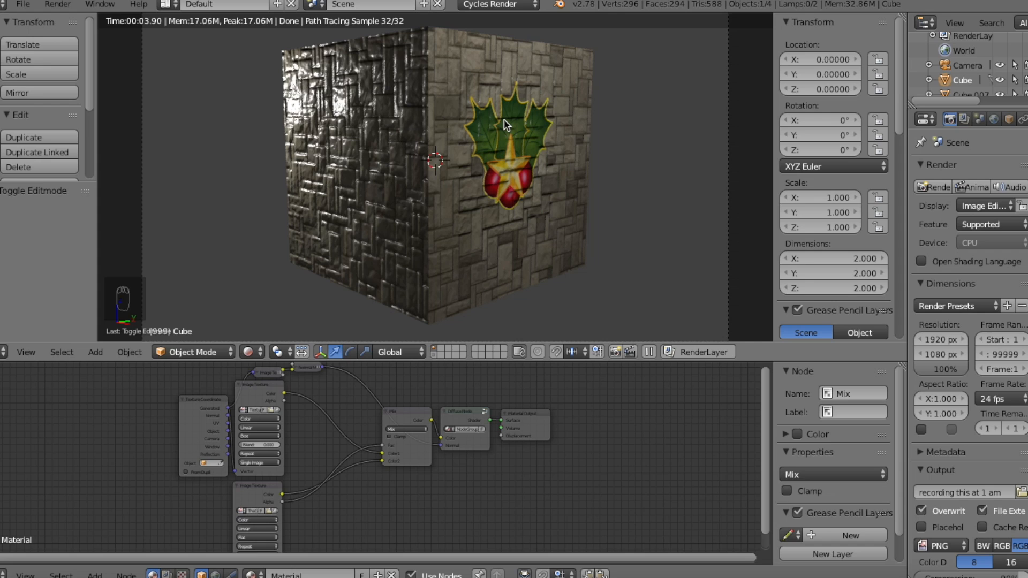
{"action": "mouse_move", "coordinate": [172, 119]}
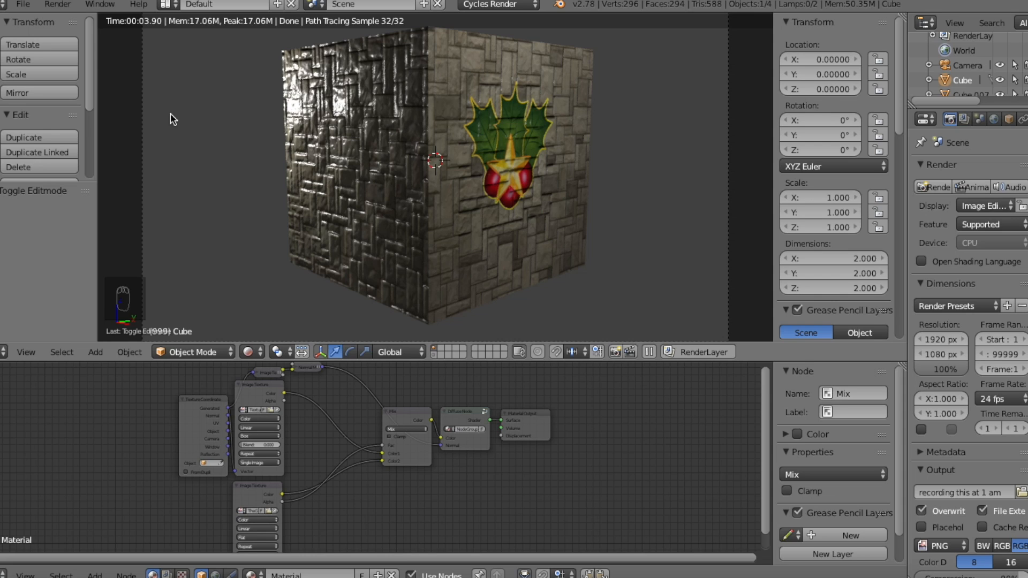
{"action": "mouse_move", "coordinate": [686, 139]}
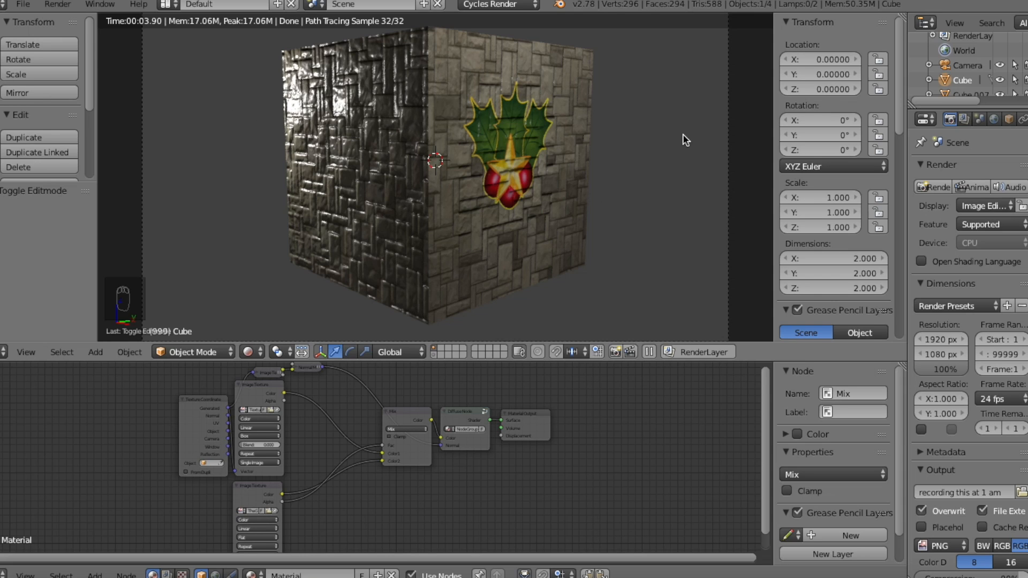